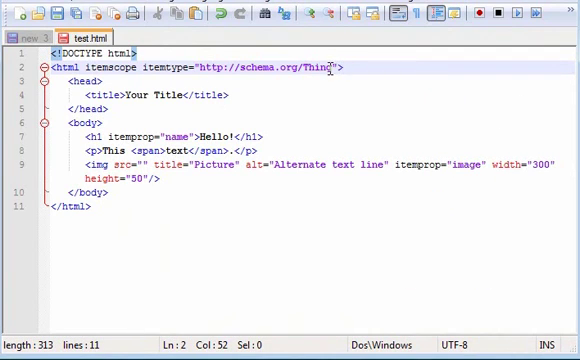
# Step: Replace Thing with CreativeWork in the html tag's itemtype URL
pyautogui.write('CreativeWork')
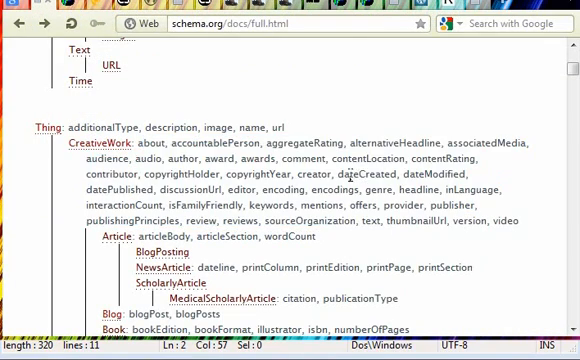
pyautogui.moveTo(409, 190)
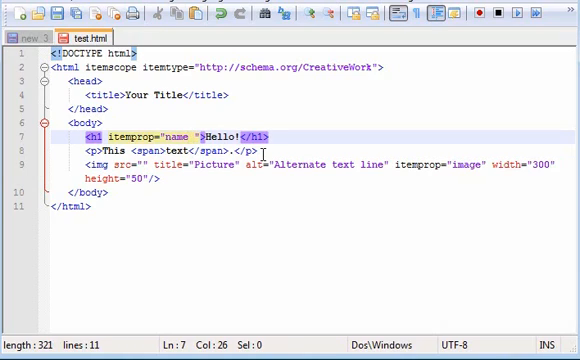
# Step: Add headline to the h1's itemprop and type itemprop="text" in the body tag
pyautogui.write('headline')
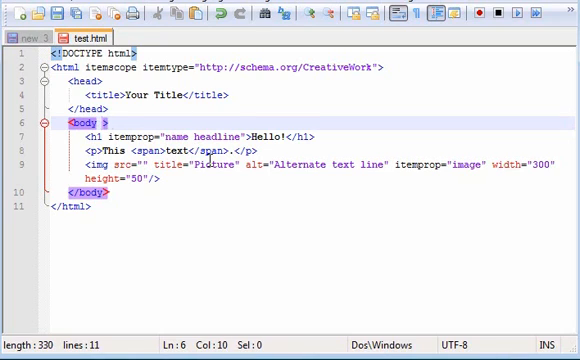
pyautogui.write('itemprop="text"')
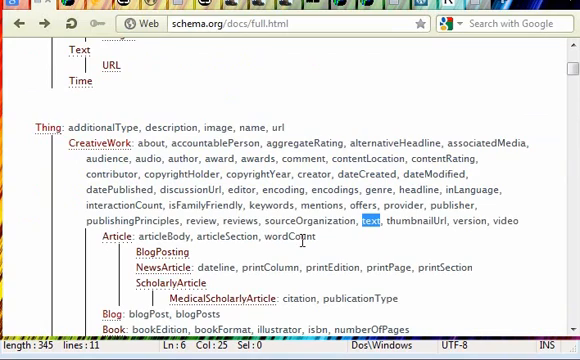
pyautogui.rightClick(117, 237)
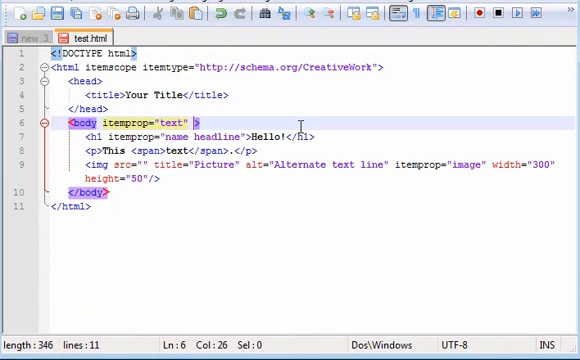
pyautogui.write('itemscope')
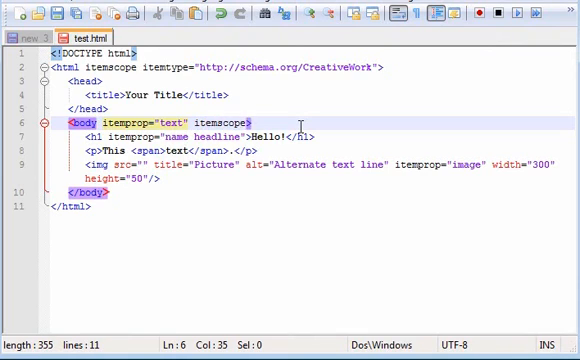
pyautogui.write('itemtype="http://schema.org/Article"')
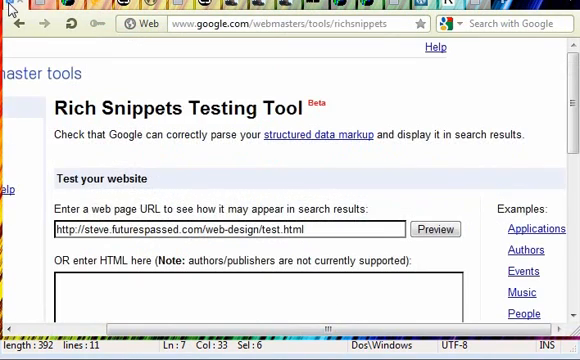
# Step: Scroll to the extracted rich snippet data and select the extracted image URL
pyautogui.scroll(-3)
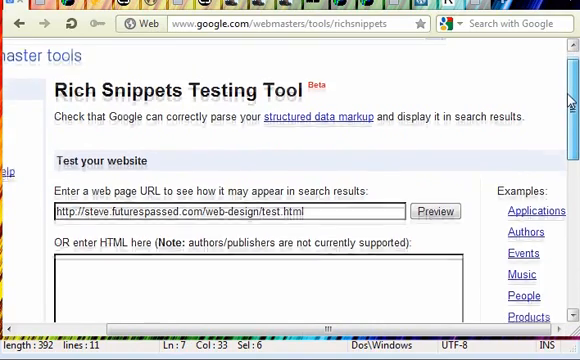
pyautogui.scroll(-3)
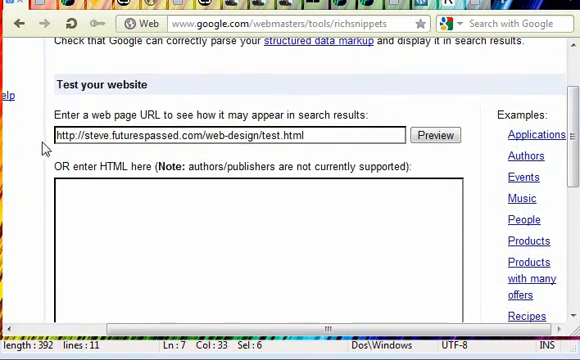
pyautogui.click(435, 132)
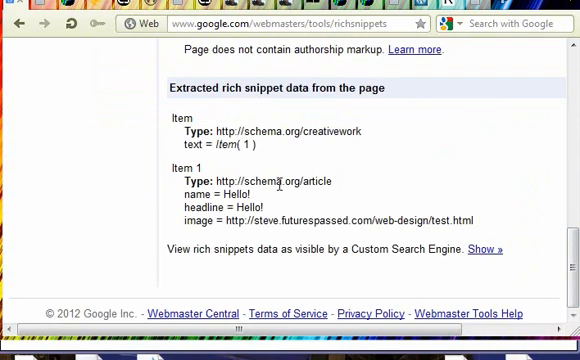
pyautogui.doubleClick(183, 117)
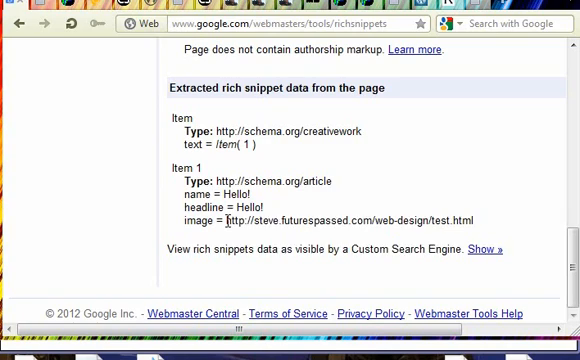
pyautogui.moveTo(227, 215); pyautogui.dragTo(461, 215)
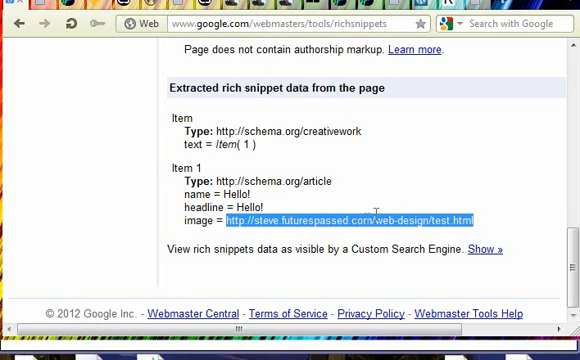